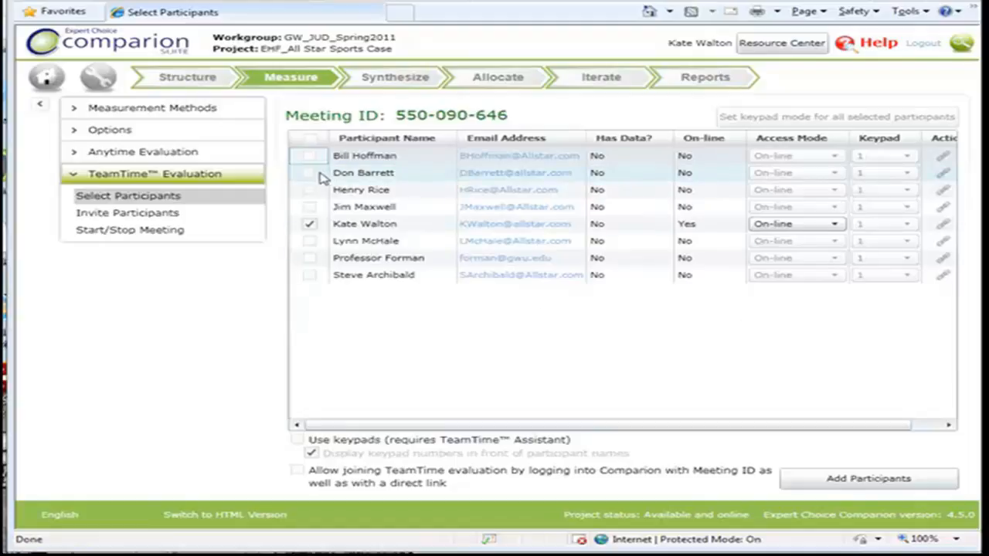
Tick a sixth participant so six of the eight people join the TeamTime meeting
{"action": "left_click", "coordinate": [309, 173]}
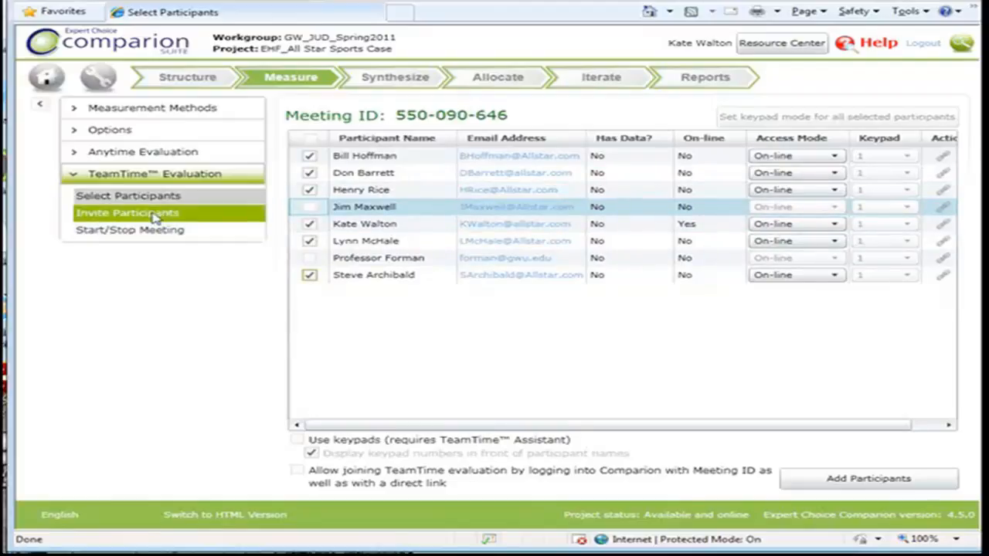
Review the email, phone and copy-and-paste invitation texts on Invite Participants
{"action": "left_click", "coordinate": [127, 213]}
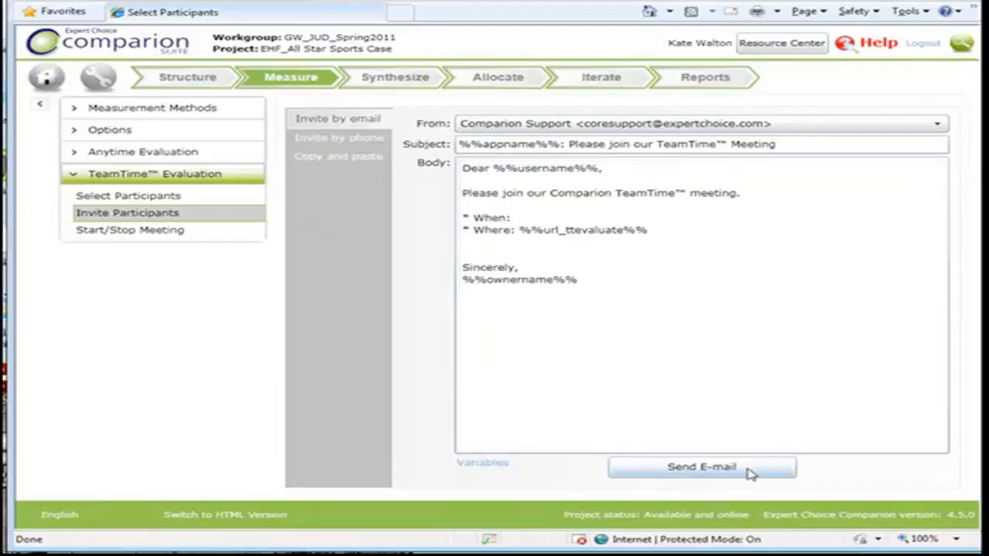
{"action": "mouse_move", "coordinate": [697, 473]}
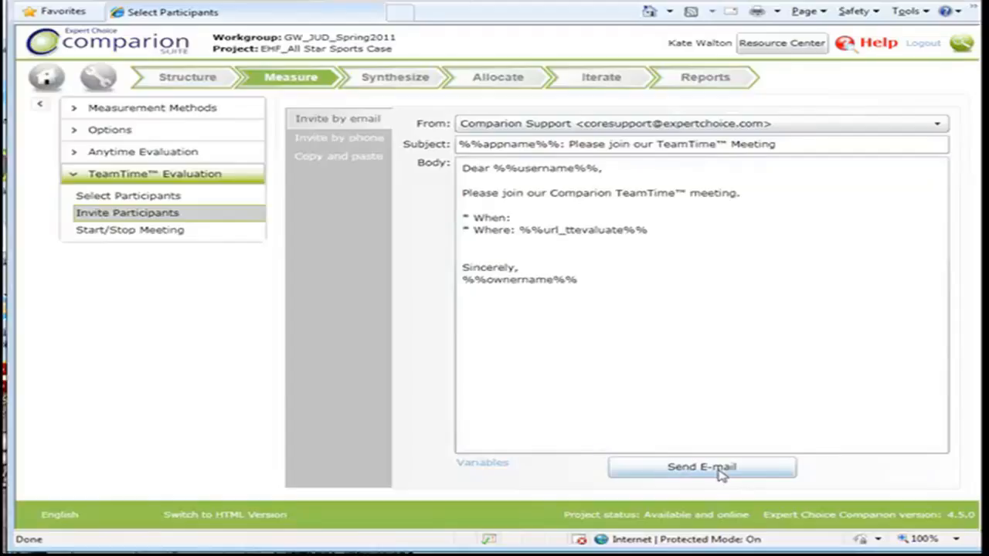
{"action": "left_click", "coordinate": [338, 136]}
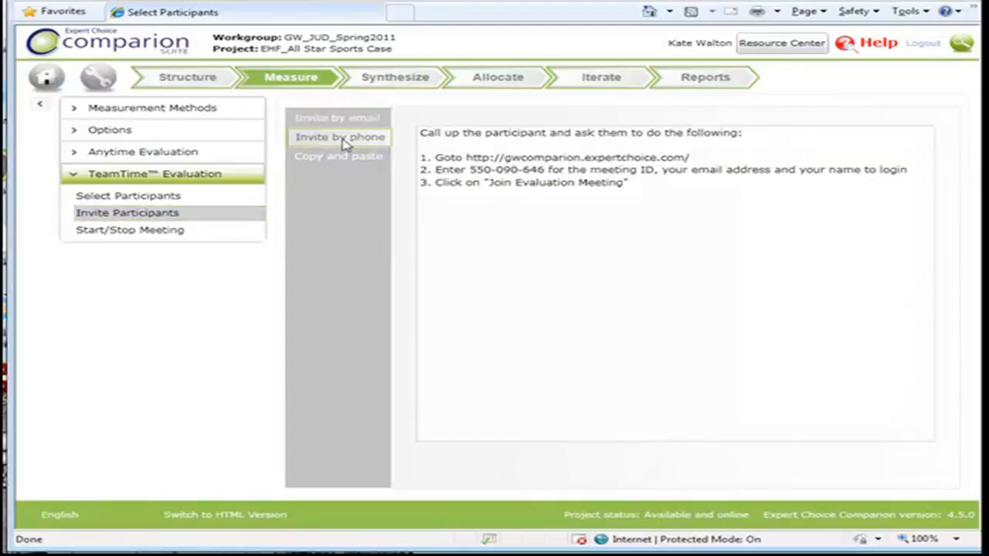
{"action": "mouse_move", "coordinate": [601, 185]}
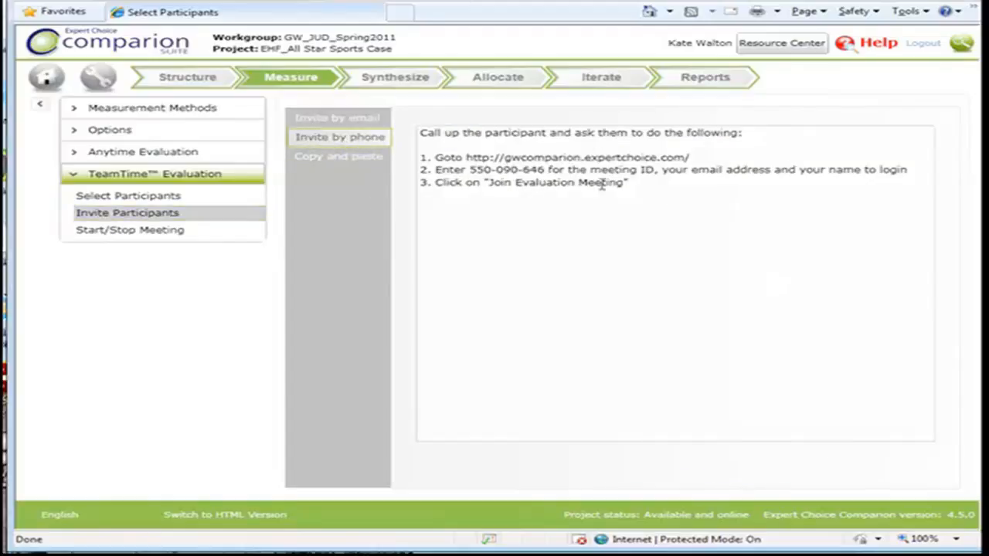
{"action": "mouse_move", "coordinate": [624, 229]}
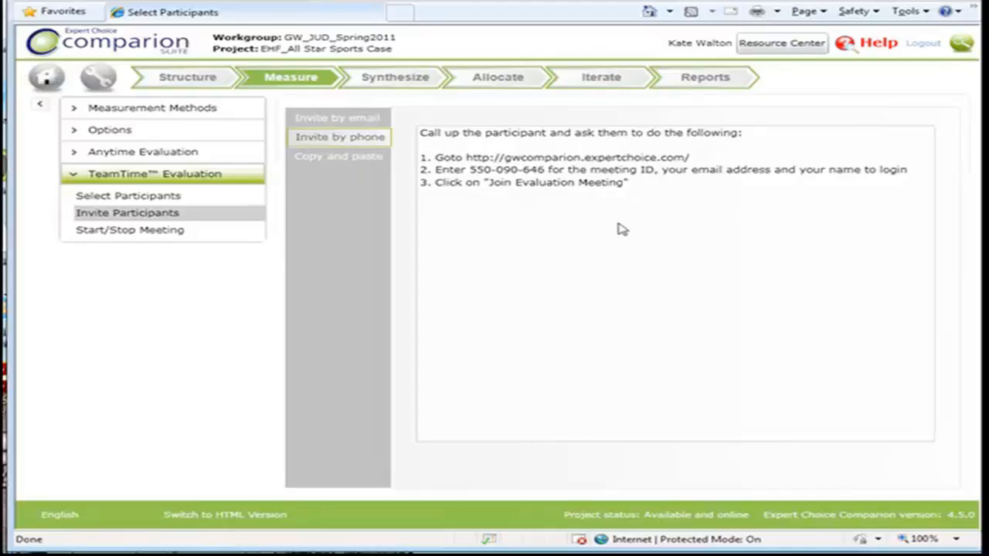
{"action": "mouse_move", "coordinate": [338, 156]}
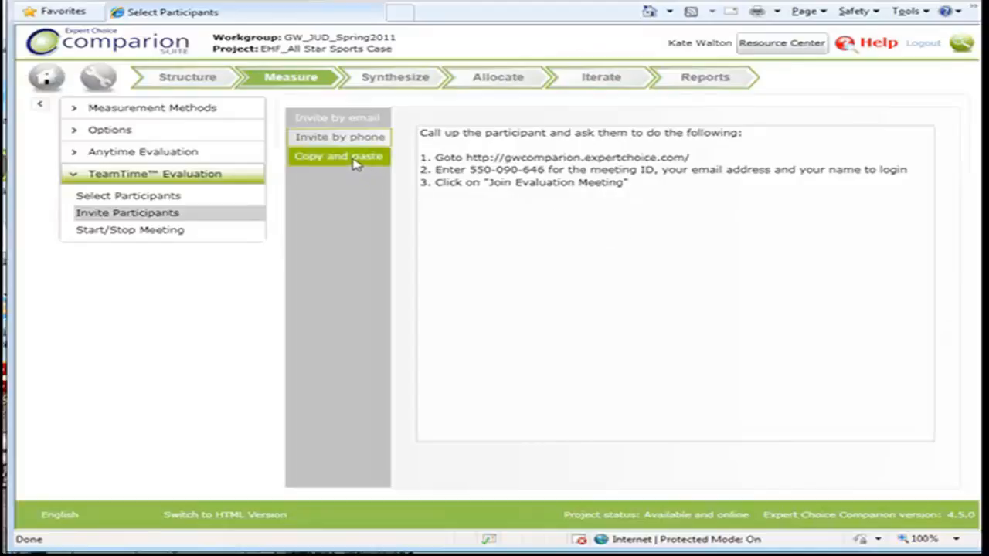
{"action": "left_click", "coordinate": [337, 155]}
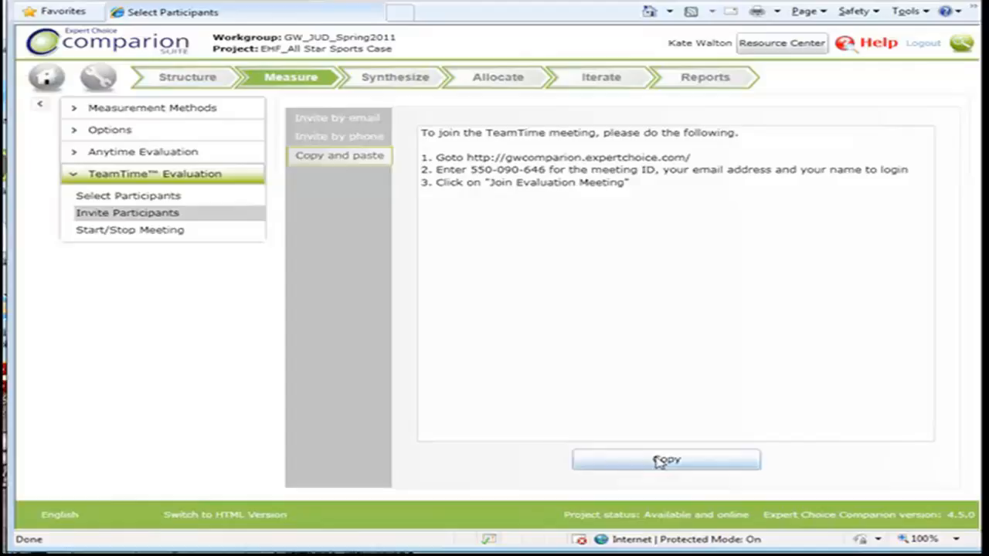
Copy the invitation text to the clipboard, OK the clipboard warning, and go to Start/Stop Meeting
{"action": "left_click", "coordinate": [666, 460]}
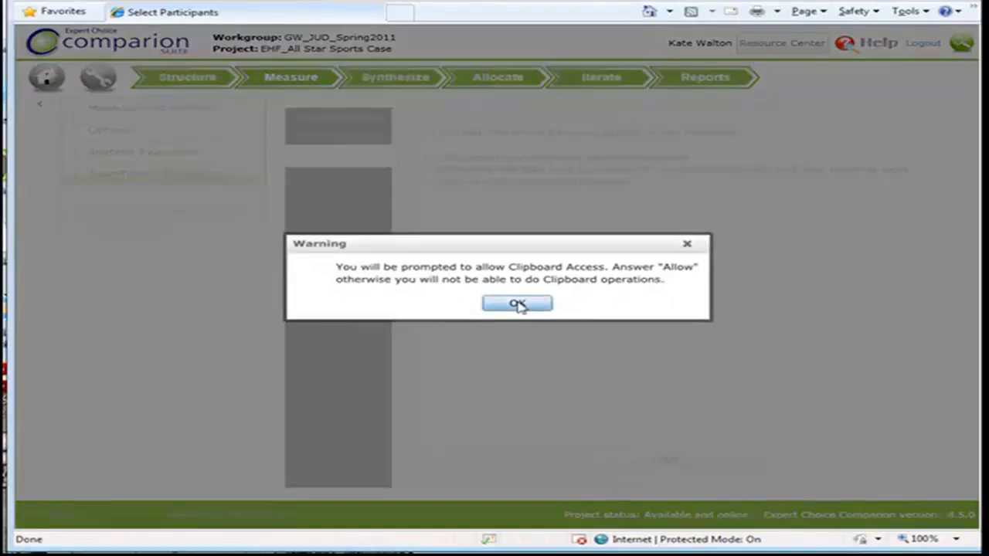
{"action": "left_click", "coordinate": [516, 302]}
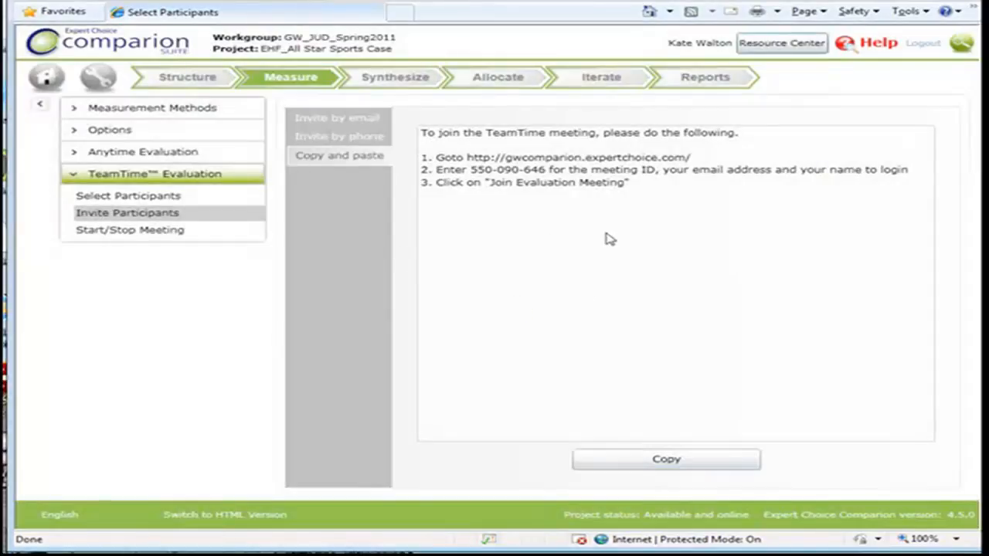
{"action": "left_click", "coordinate": [130, 228]}
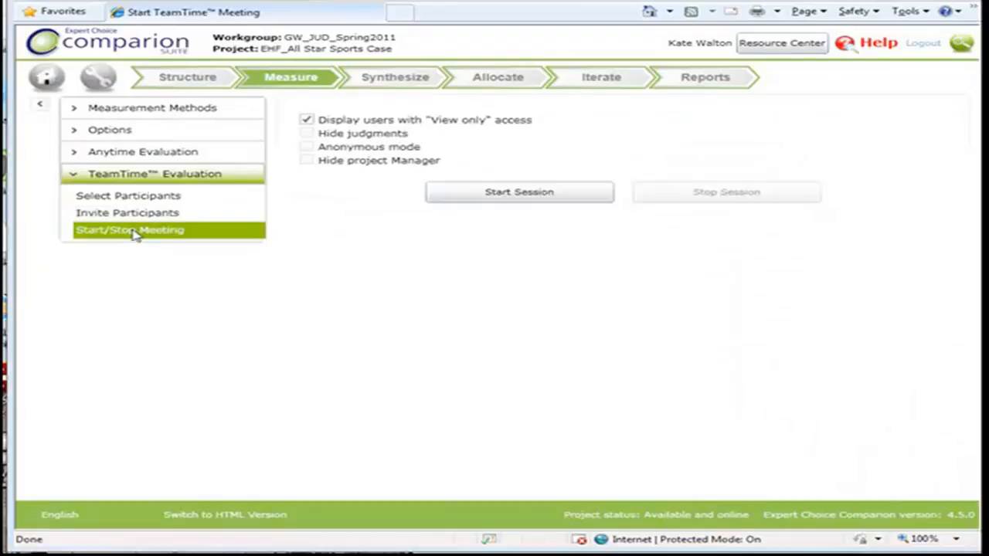
{"action": "mouse_move", "coordinate": [133, 240]}
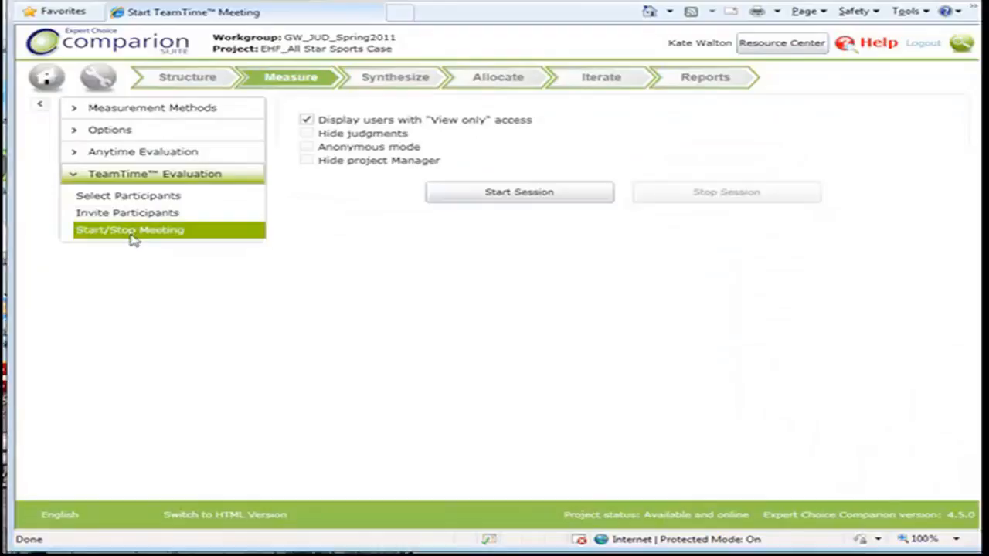
Start the TeamTime session and enter the running meeting at its welcome page
{"action": "left_click", "coordinate": [519, 192]}
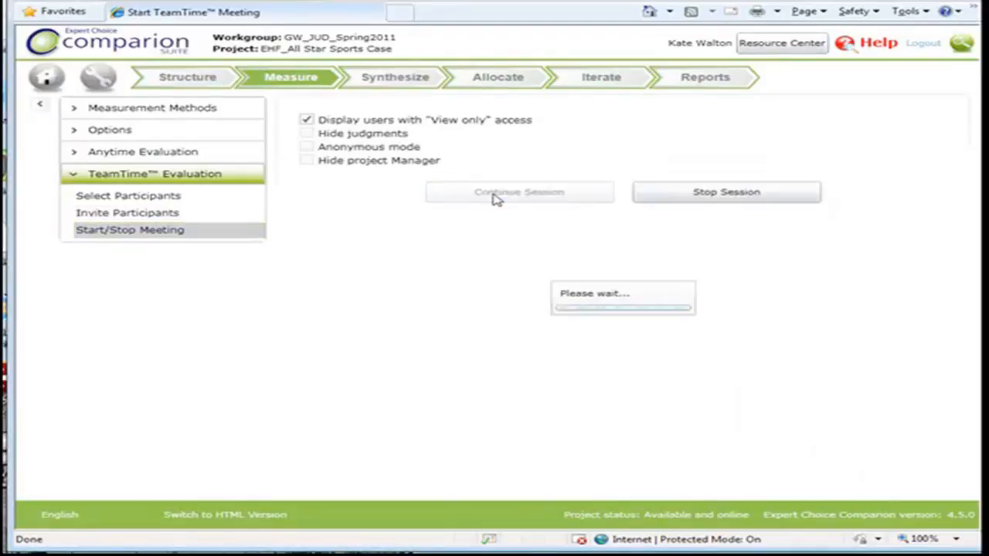
{"action": "mouse_move", "coordinate": [501, 195]}
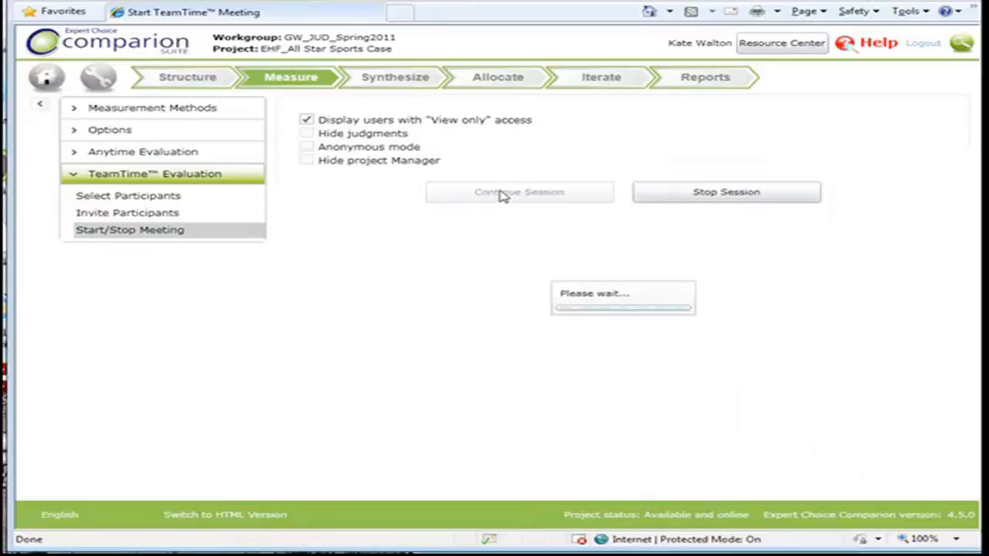
{"action": "left_click", "coordinate": [519, 192]}
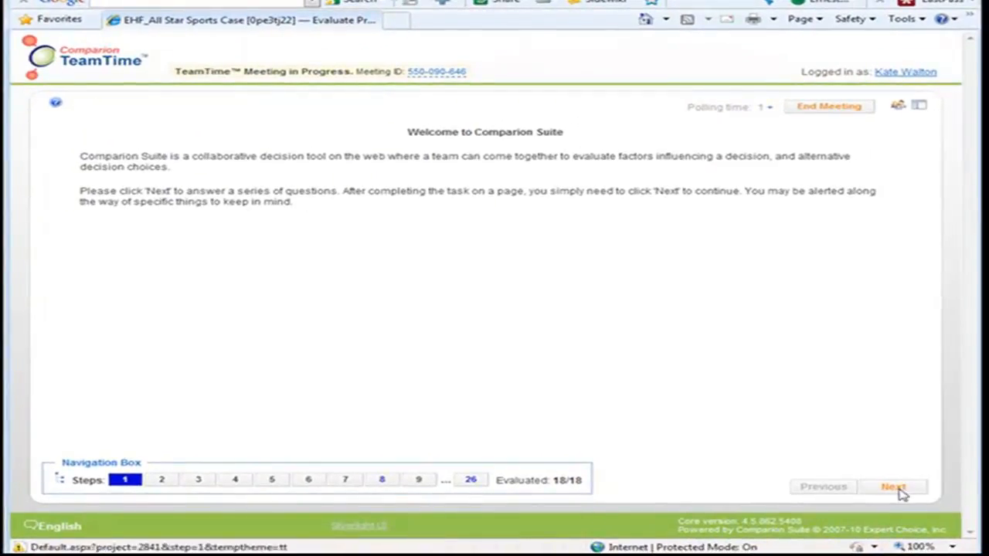
Advance through the pairwise comparisons to step 7 and request to end the meeting
{"action": "left_click", "coordinate": [893, 487]}
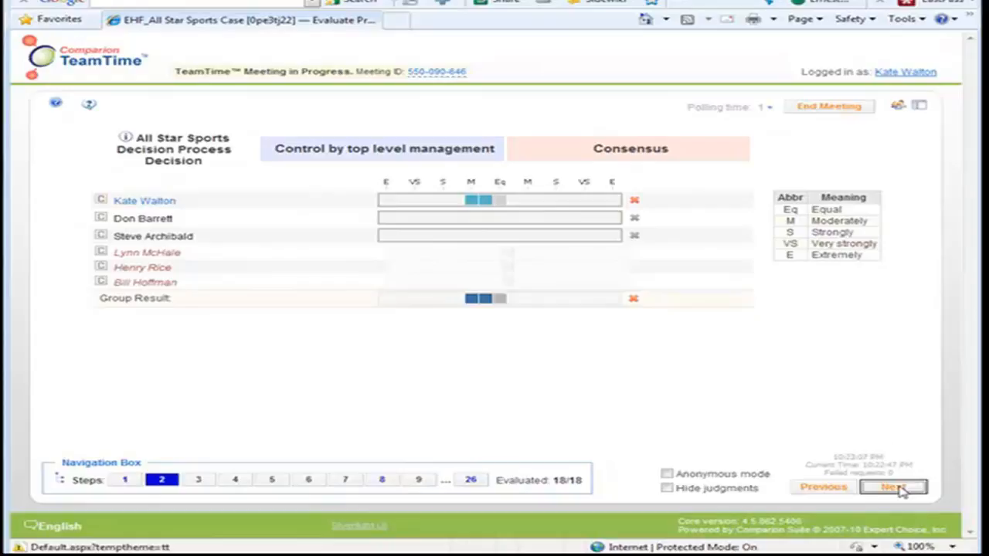
{"action": "left_click", "coordinate": [893, 486]}
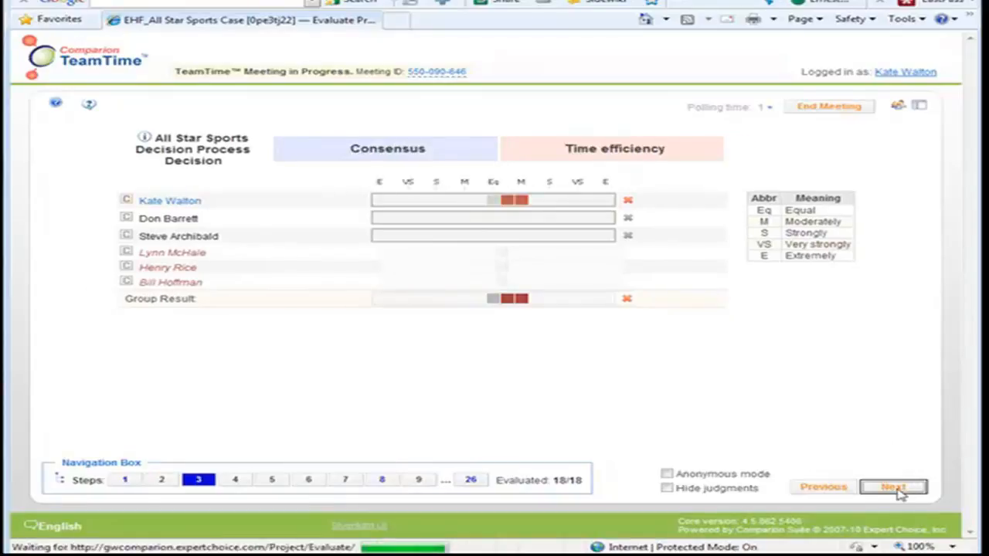
{"action": "left_click", "coordinate": [893, 486]}
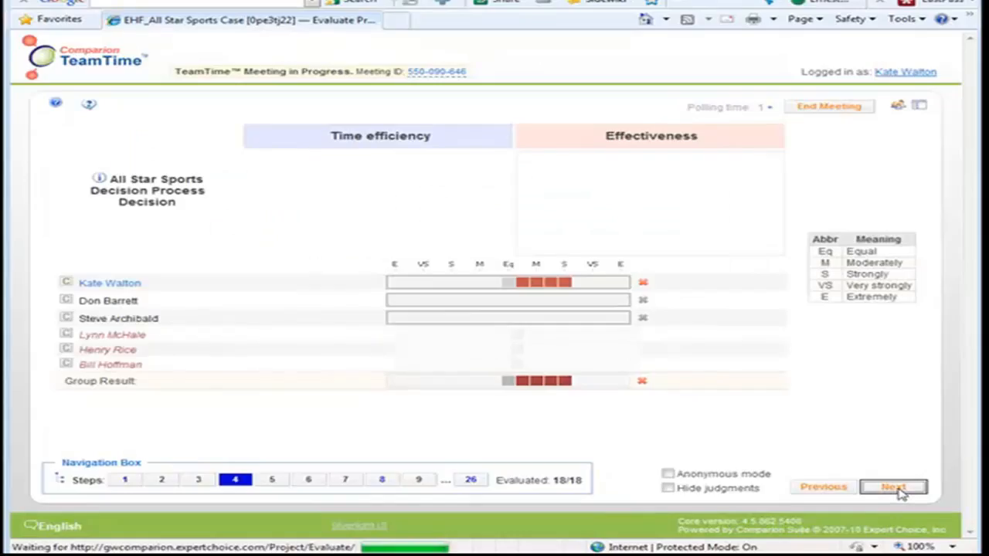
{"action": "left_click", "coordinate": [893, 487]}
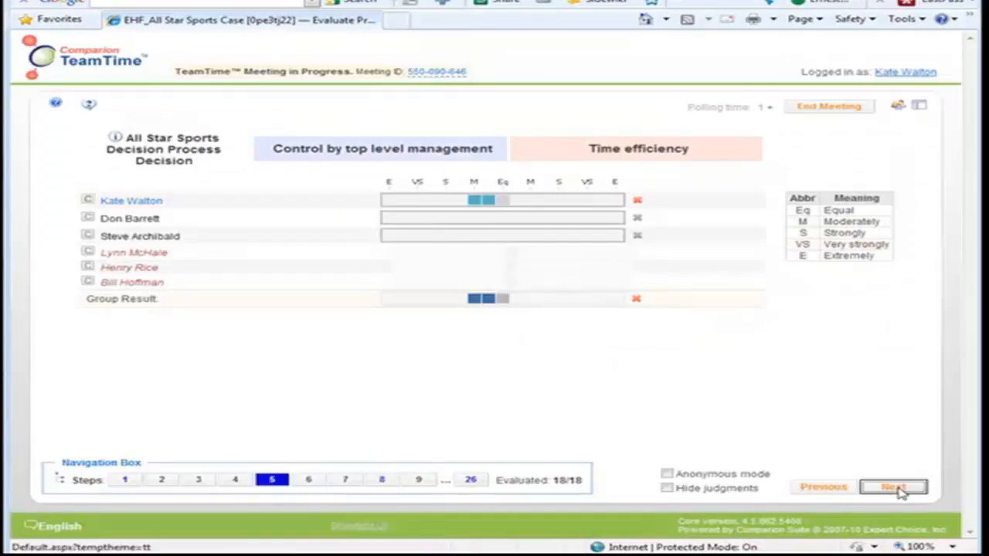
{"action": "left_click", "coordinate": [893, 487]}
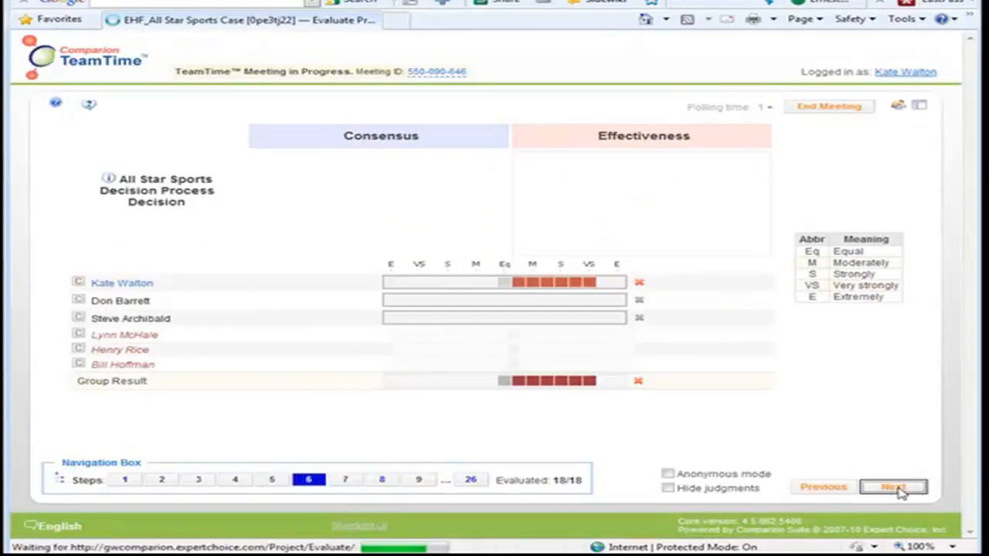
{"action": "left_click", "coordinate": [893, 486]}
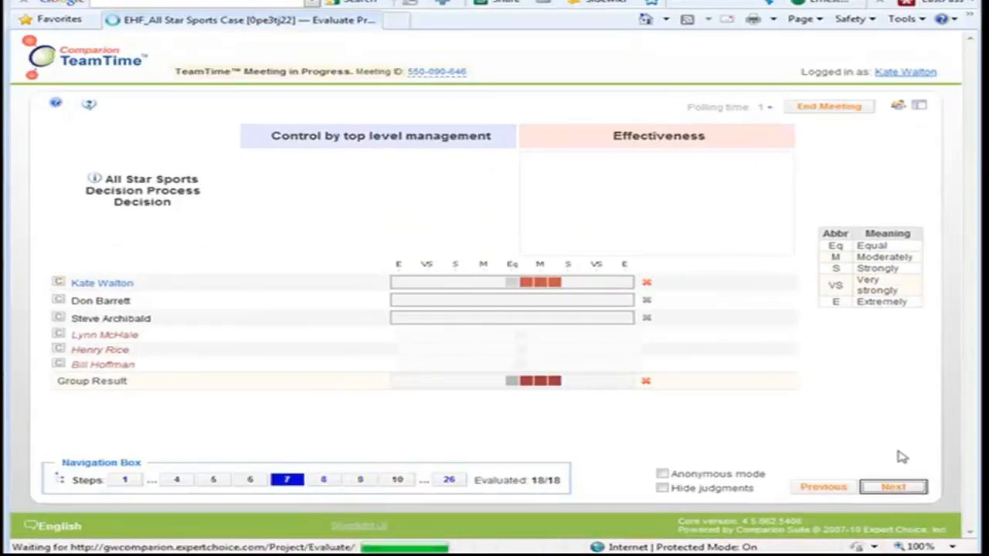
{"action": "left_click", "coordinate": [828, 105]}
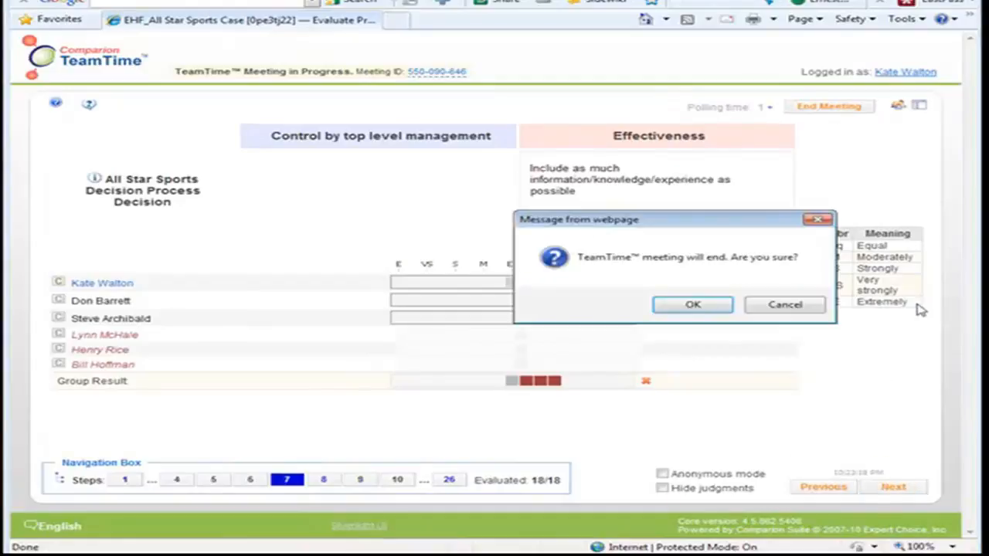
Confirm ending the meeting and stop the session so the project reads Available
{"action": "left_click", "coordinate": [692, 303]}
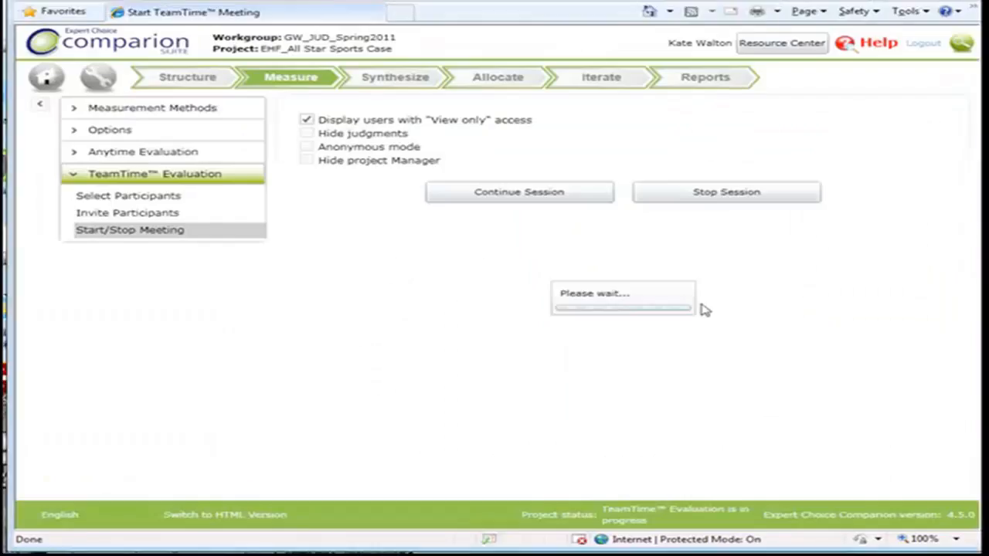
{"action": "left_click", "coordinate": [726, 191]}
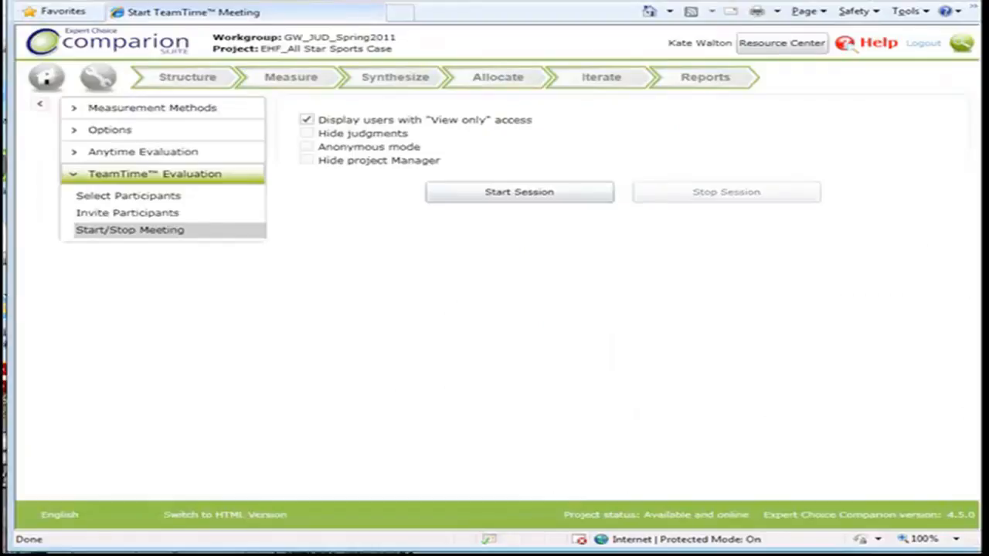
{"action": "mouse_move", "coordinate": [873, 210]}
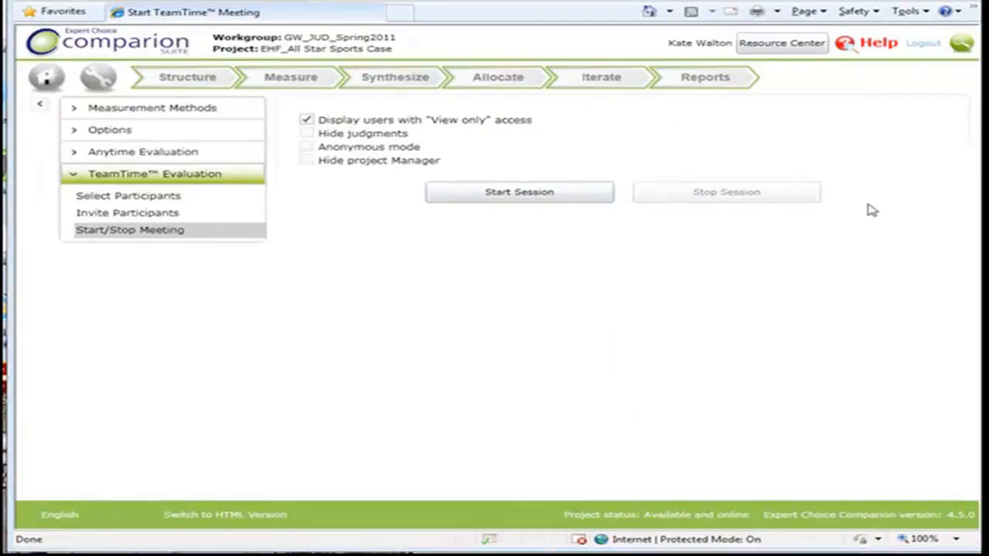
{"action": "left_click", "coordinate": [306, 147]}
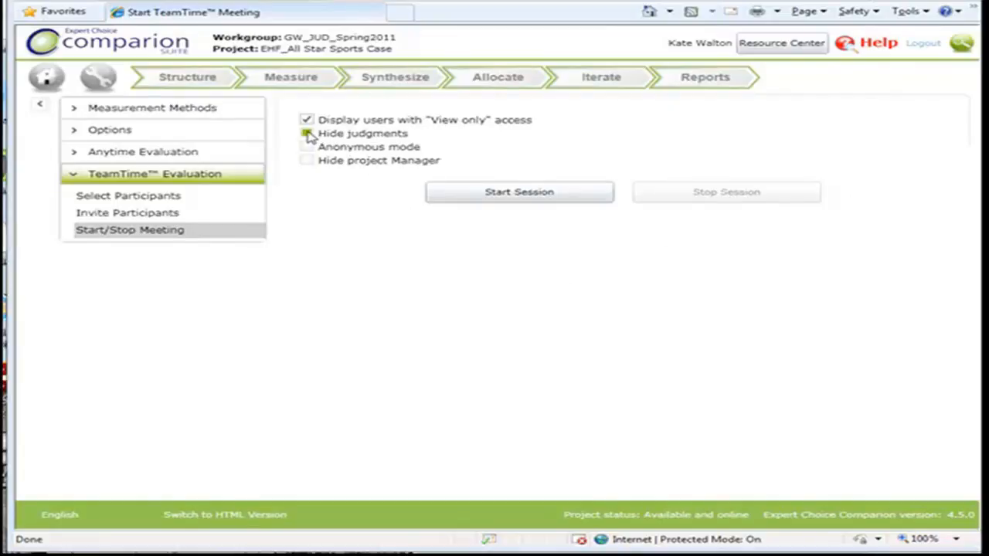
Start a new session with Hide judgments ticked and enter the meeting's welcome page
{"action": "left_click", "coordinate": [306, 133]}
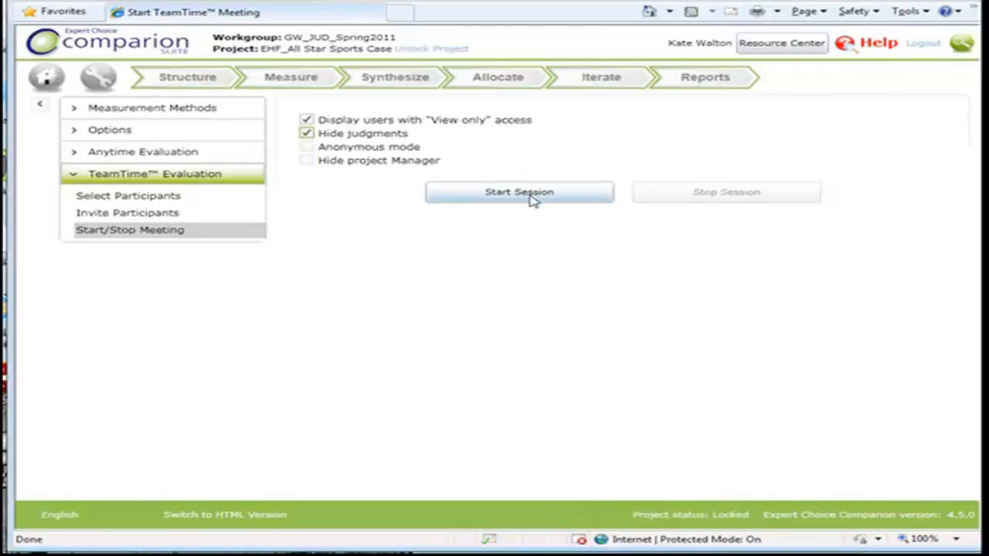
{"action": "left_click", "coordinate": [519, 192]}
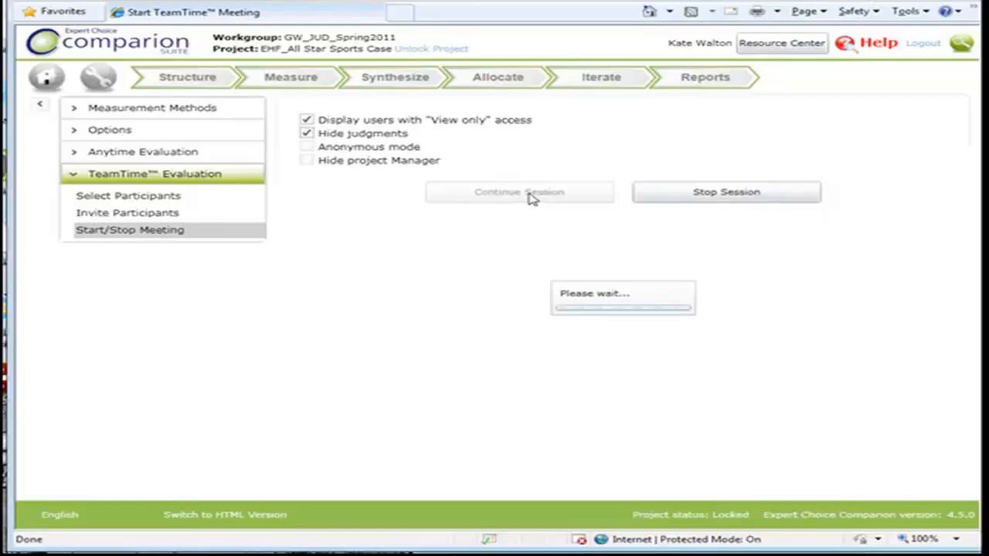
{"action": "left_click", "coordinate": [519, 192]}
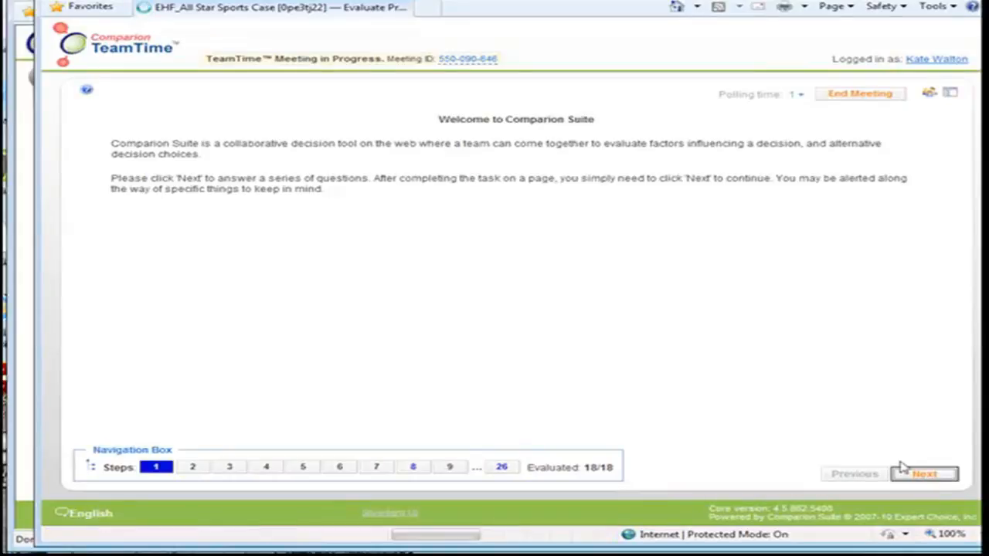
Advance to the step 2 comparison and reveal the group's hidden judgments
{"action": "left_click", "coordinate": [923, 473]}
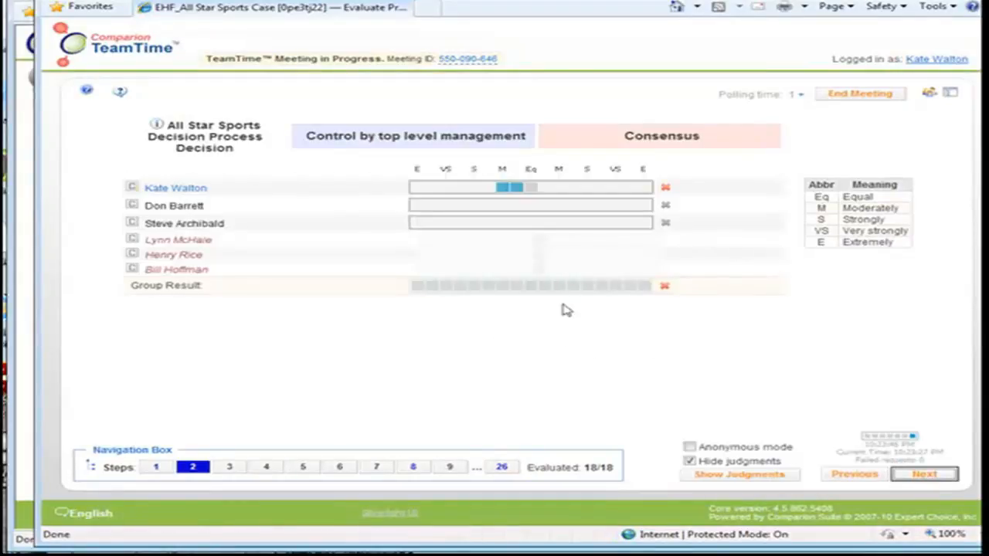
{"action": "mouse_move", "coordinate": [562, 343]}
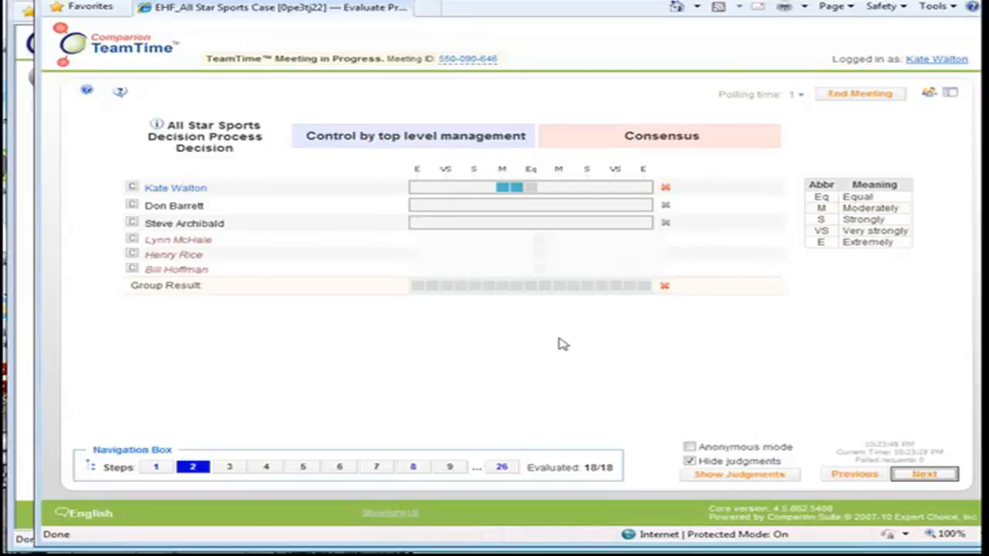
{"action": "mouse_move", "coordinate": [545, 371]}
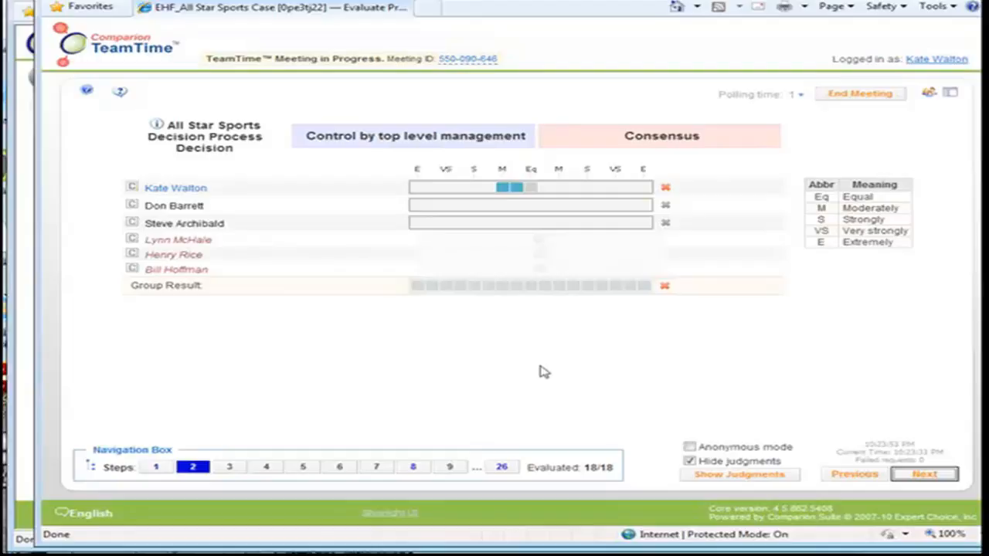
{"action": "mouse_move", "coordinate": [571, 366]}
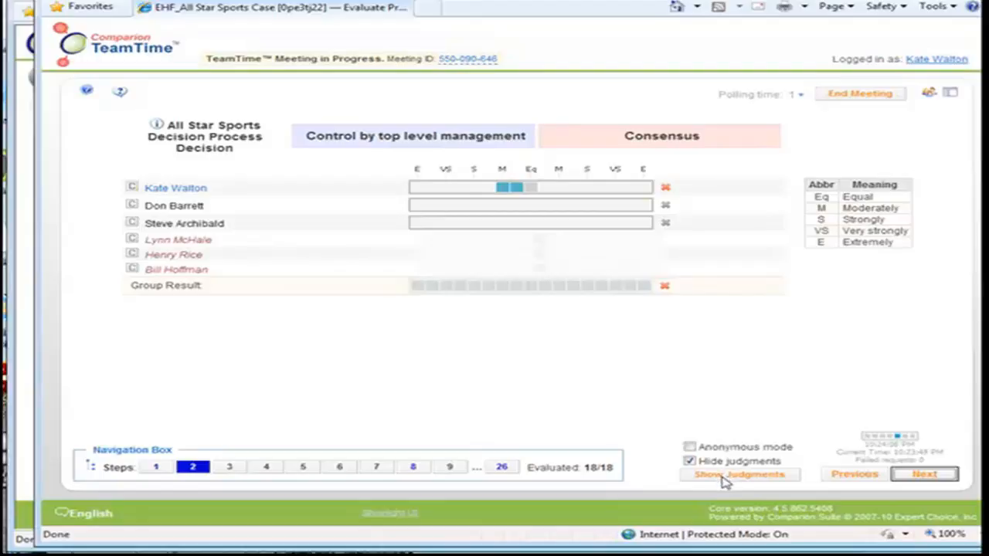
{"action": "left_click", "coordinate": [739, 475]}
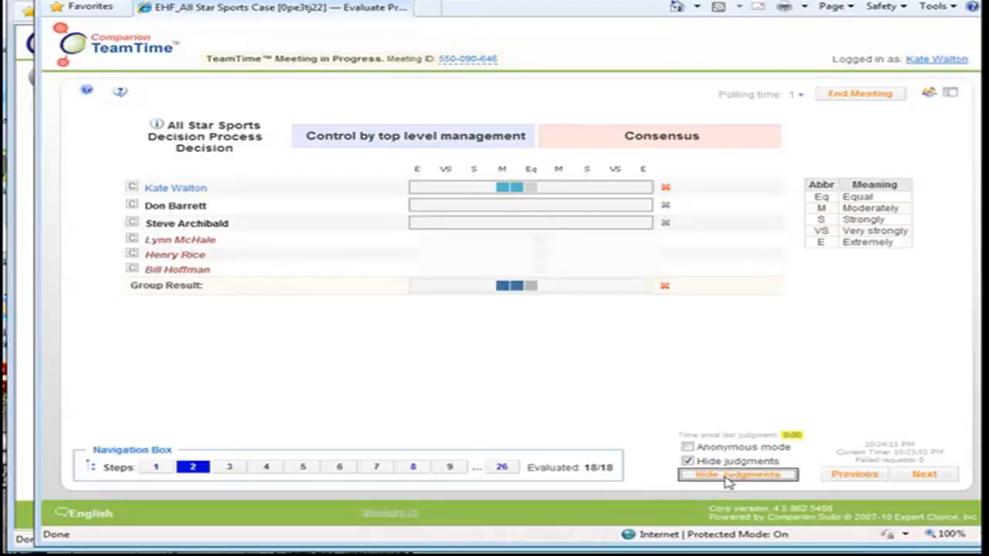